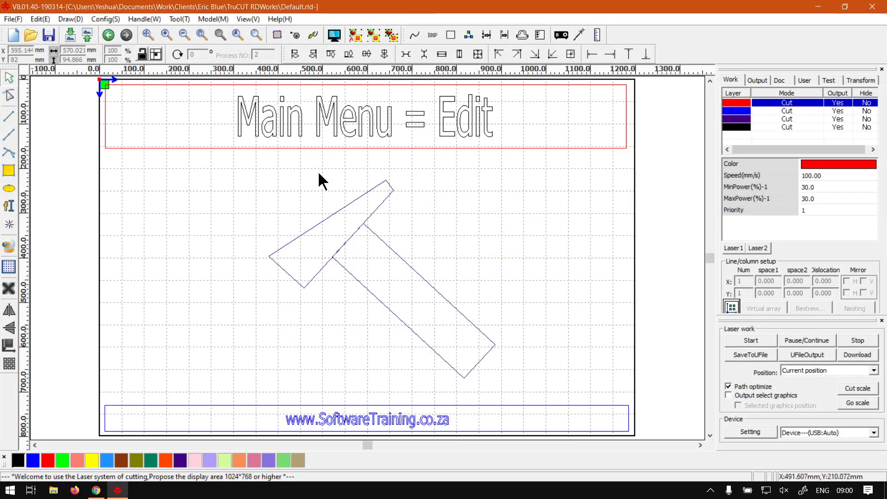
pyautogui.moveTo(393, 150)
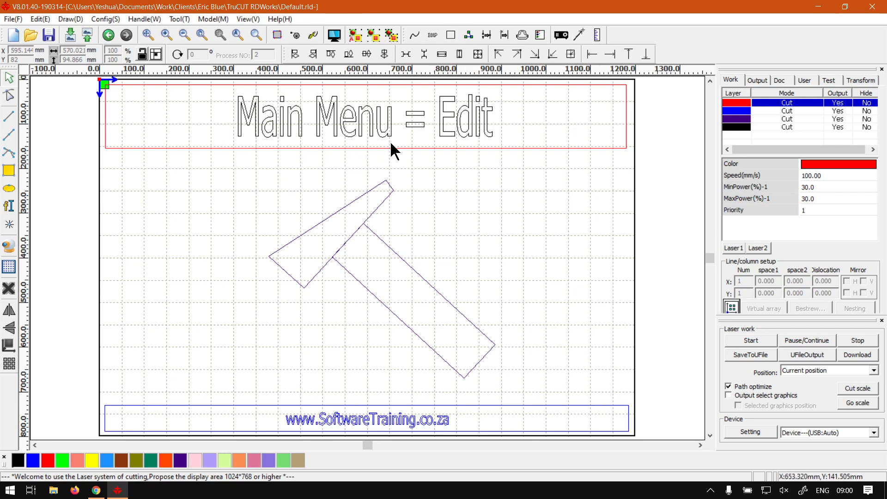
pyautogui.moveTo(167, 61)
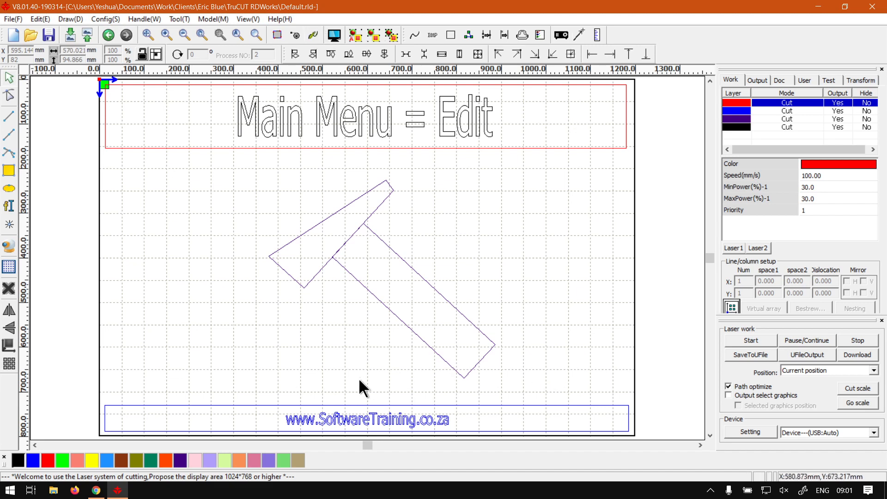
pyautogui.moveTo(389, 259)
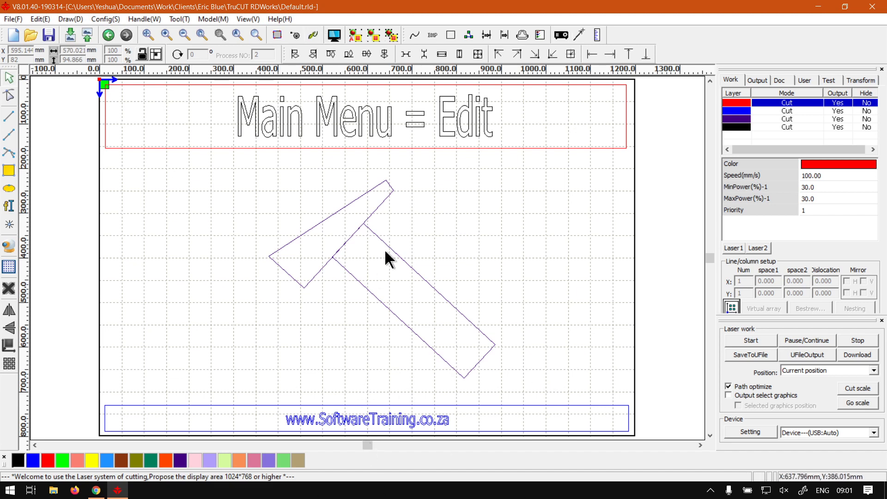
pyautogui.moveTo(282, 237)
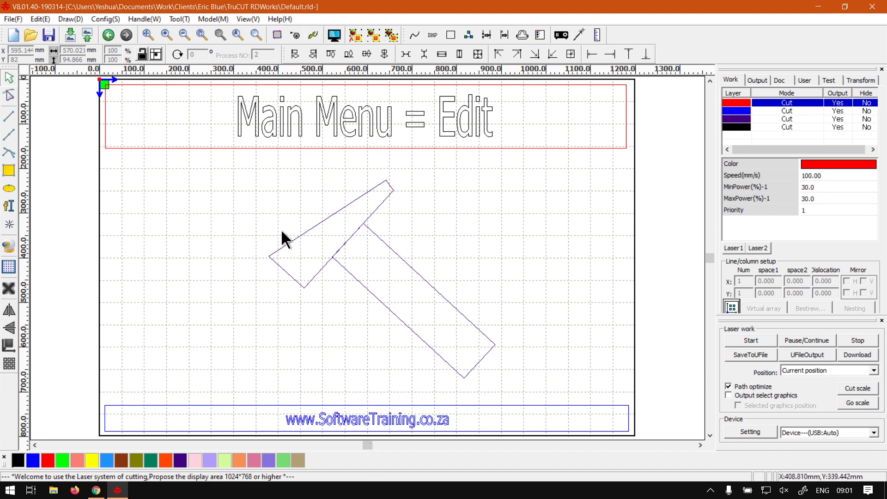
pyautogui.moveTo(38, 19)
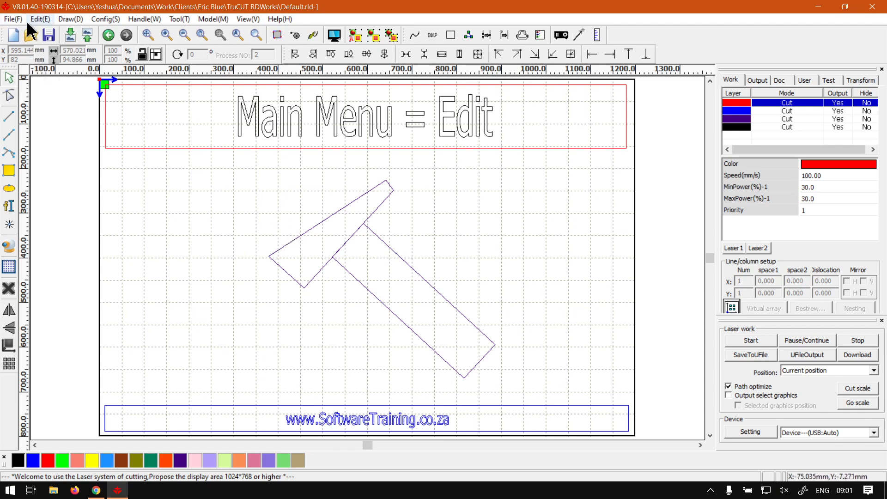
pyautogui.moveTo(512, 173)
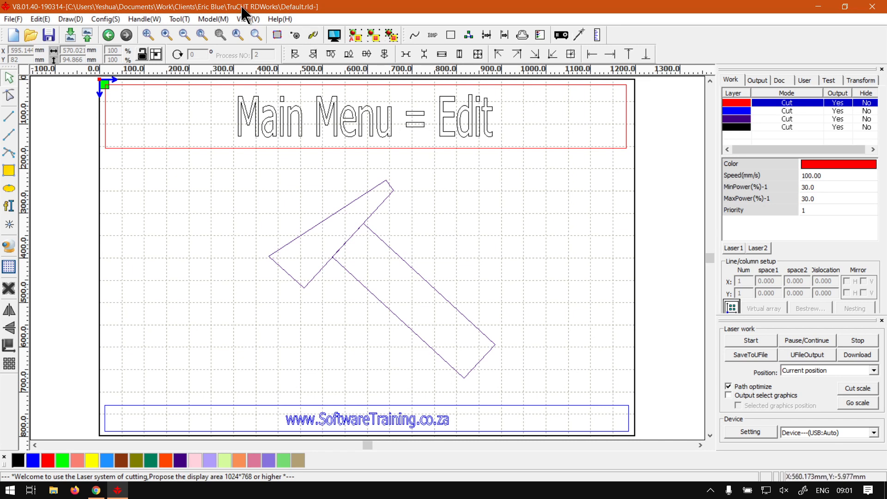
pyautogui.moveTo(453, 196)
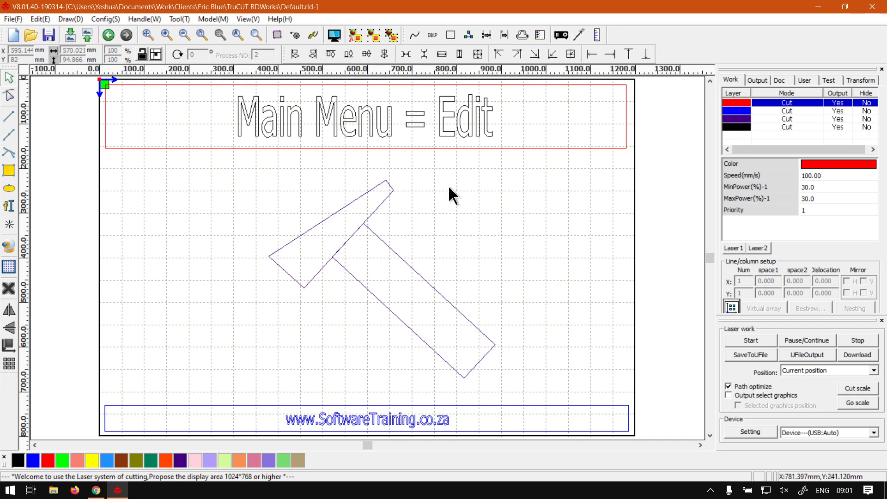
pyautogui.moveTo(490, 296)
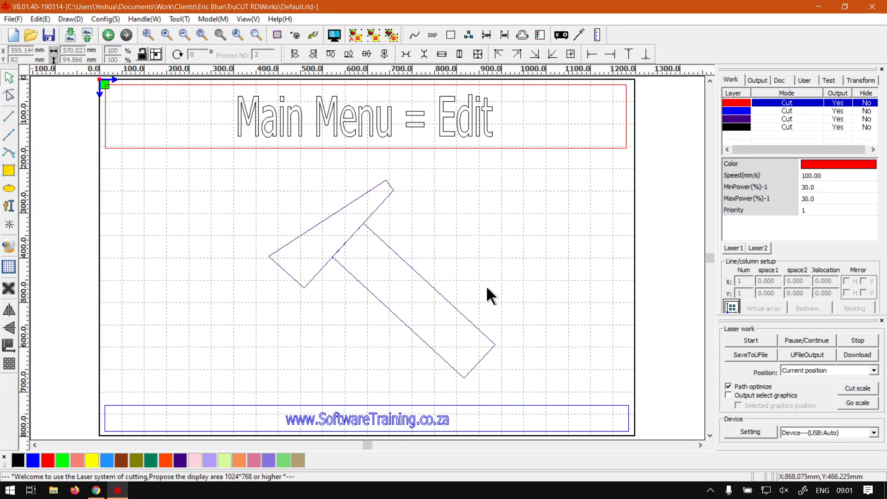
# Review the Edit menu's Undo, Redo, Cut, Copy, Paste, Delete, Move and ZoomOut commands.
pyautogui.click(40, 18)
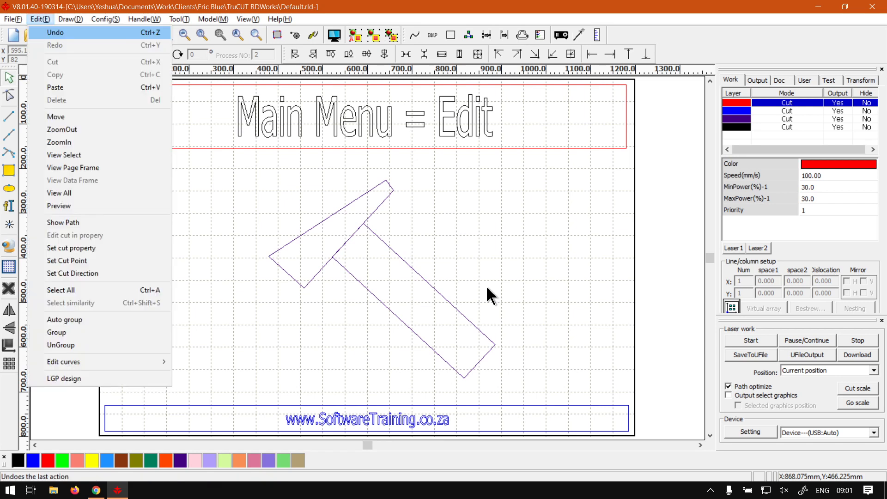
pyautogui.moveTo(459, 253)
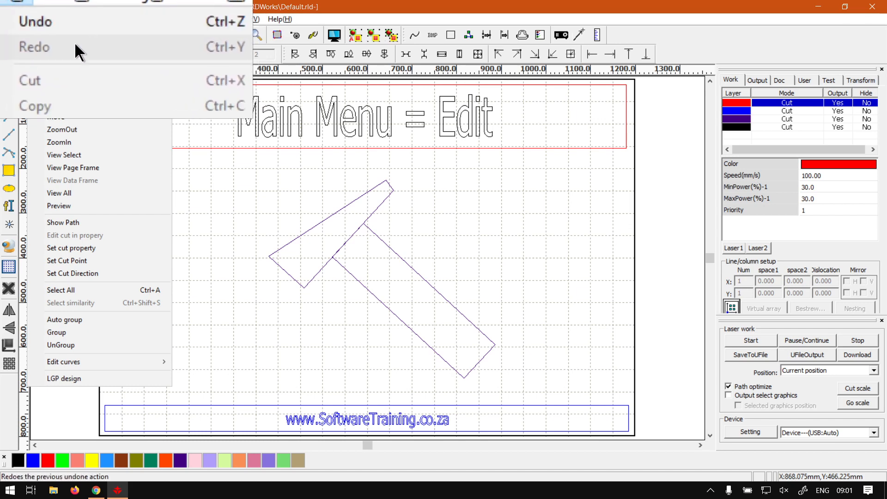
pyautogui.moveTo(36, 21)
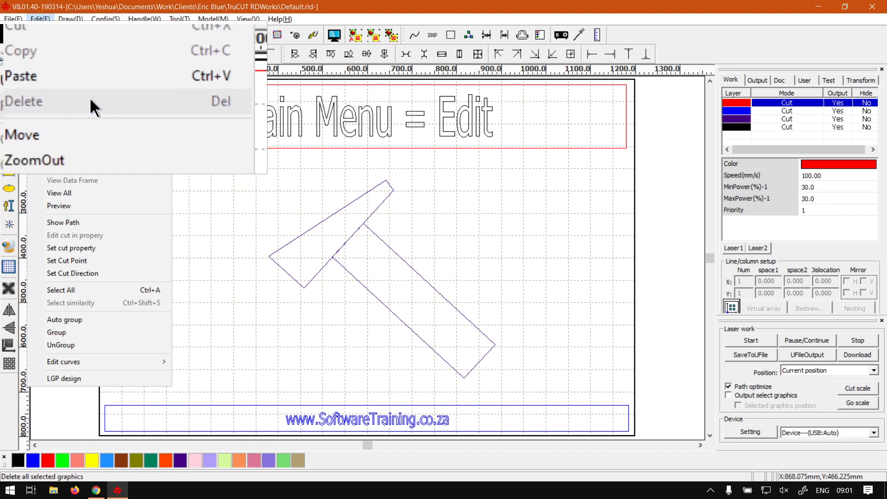
pyautogui.moveTo(43, 92)
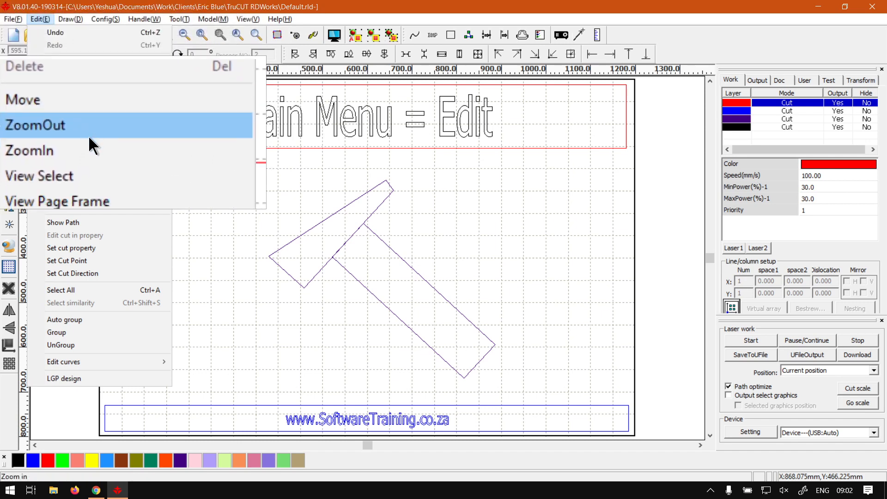
pyautogui.moveTo(88, 112)
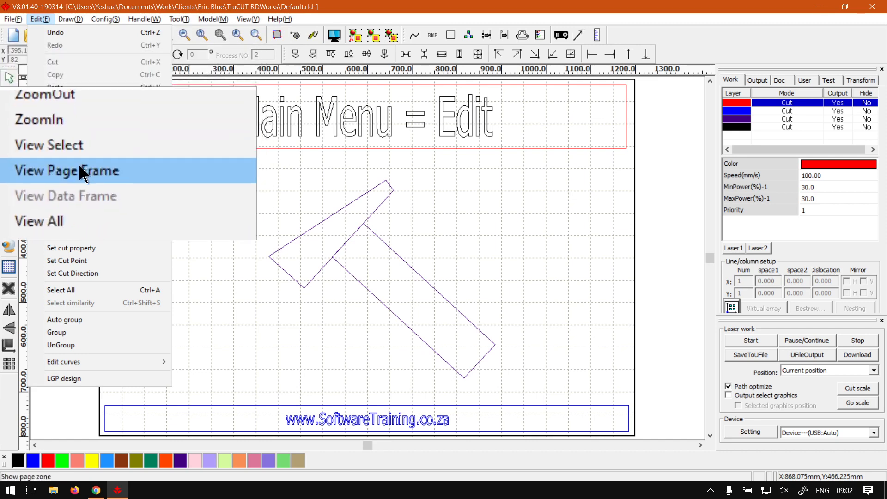
pyautogui.moveTo(77, 181)
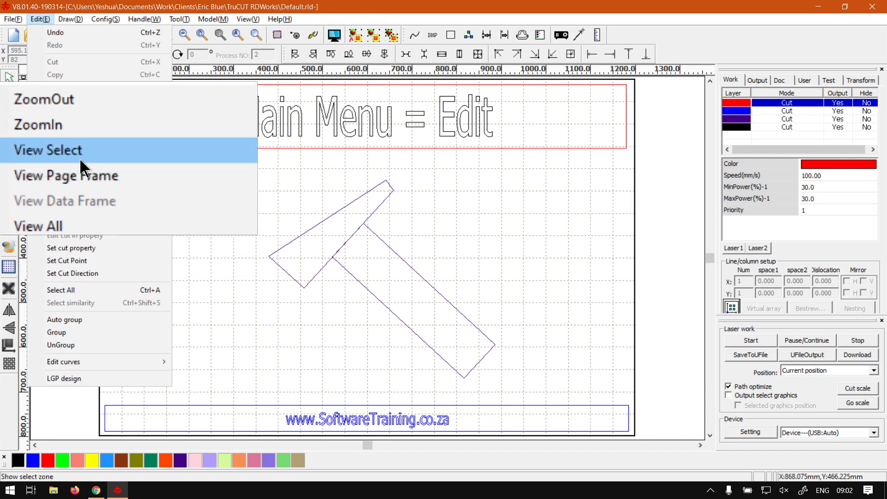
pyautogui.click(213, 18)
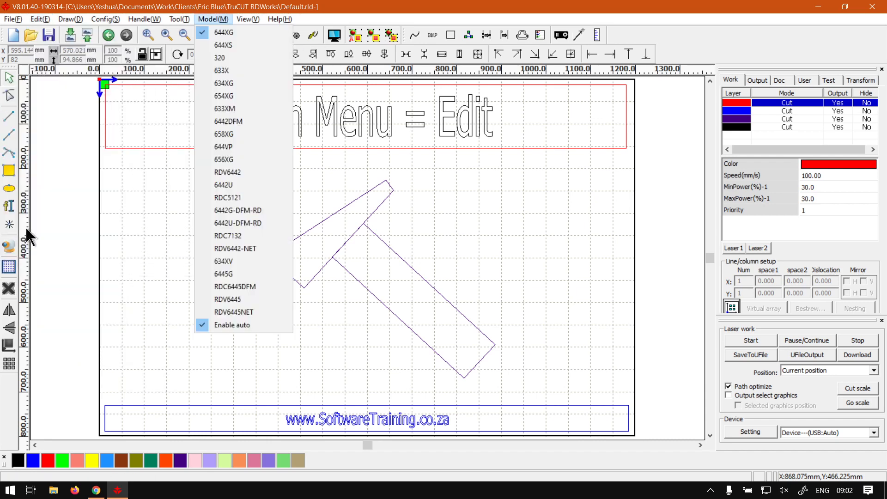
pyautogui.click(39, 19)
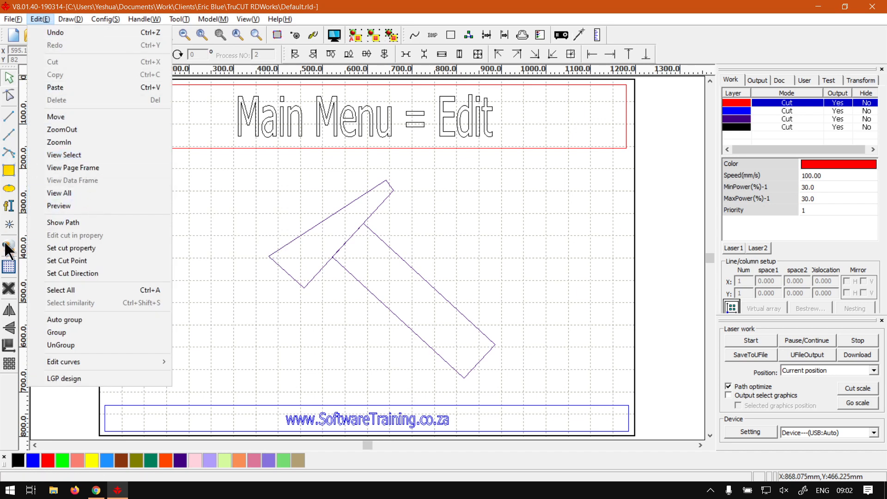
pyautogui.moveTo(59, 205)
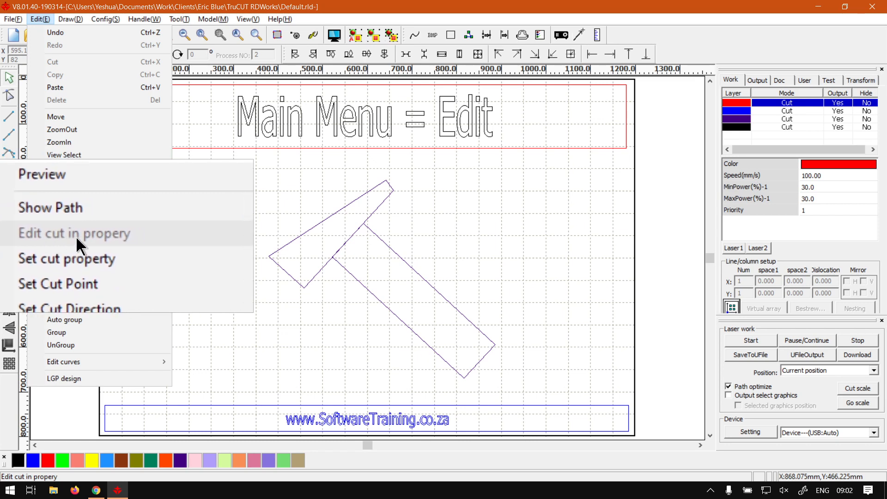
pyautogui.moveTo(75, 244)
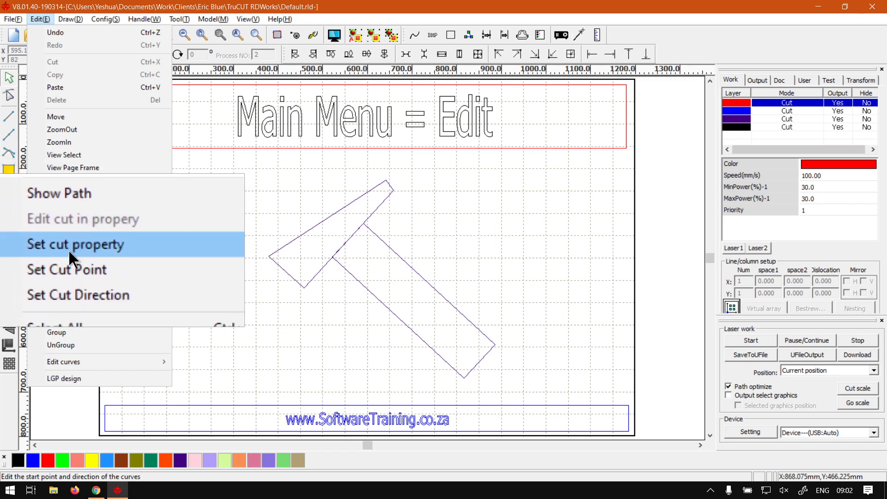
pyautogui.moveTo(72, 259)
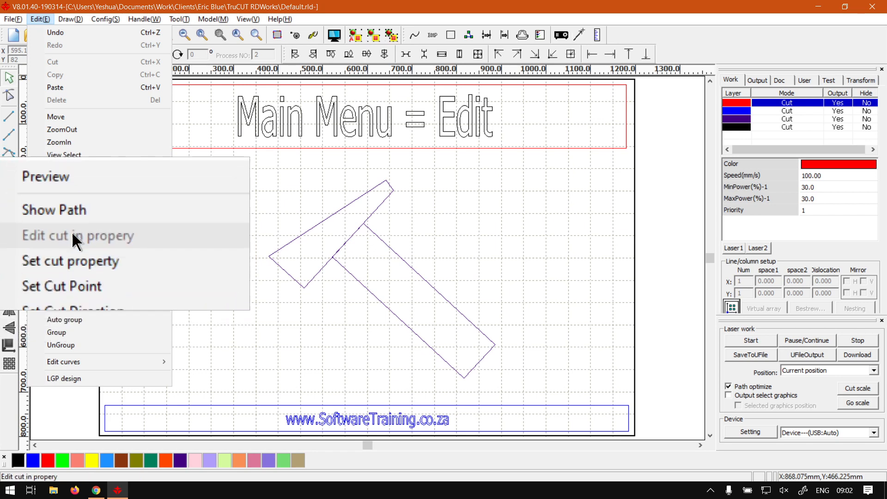
pyautogui.moveTo(76, 275)
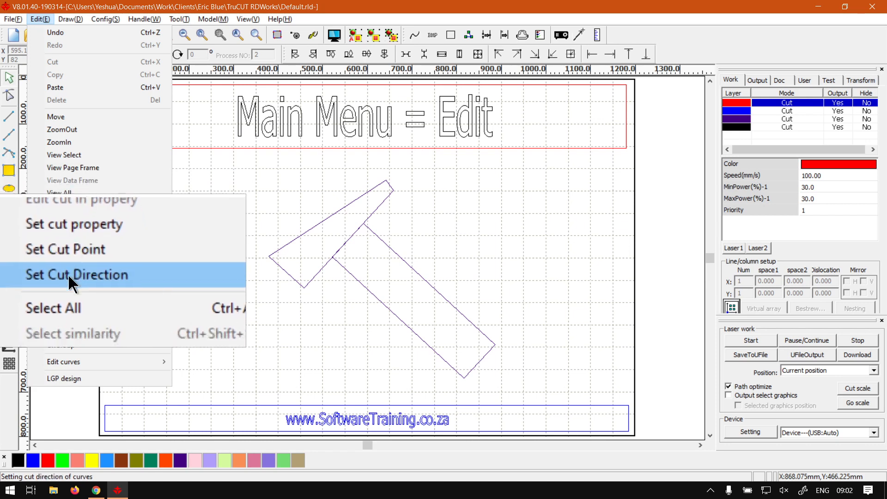
pyautogui.moveTo(68, 291)
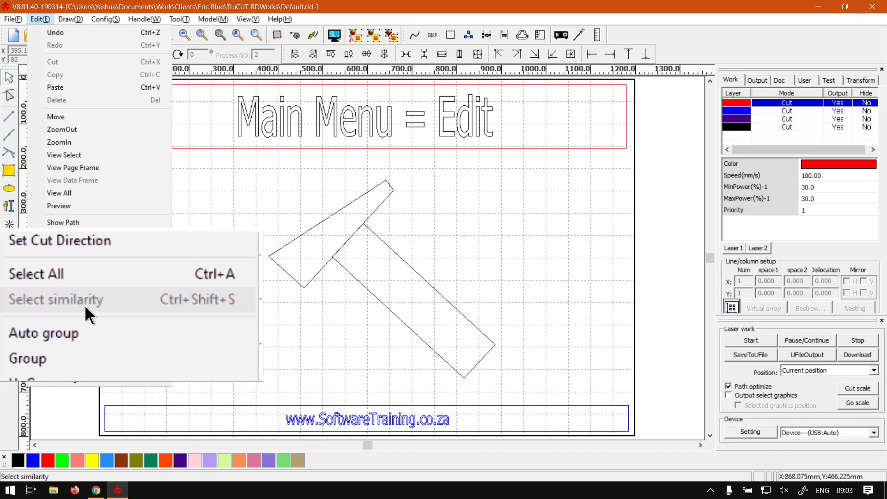
pyautogui.moveTo(74, 322)
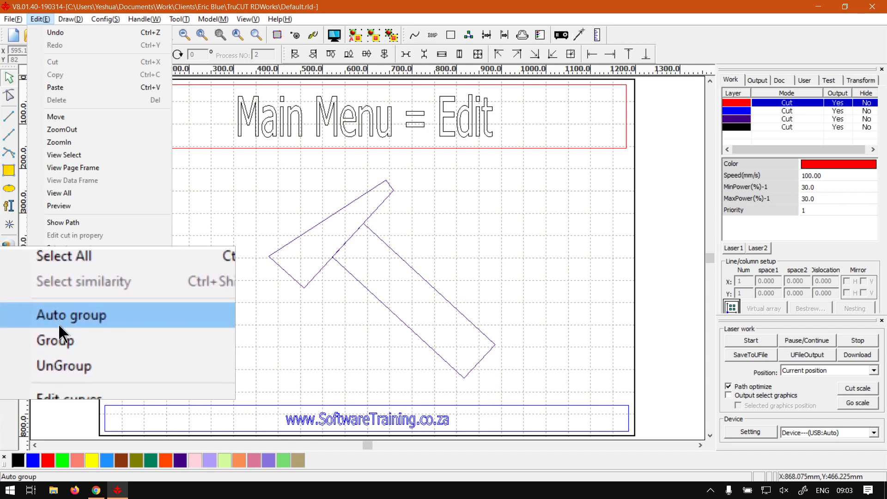
pyautogui.moveTo(67, 344)
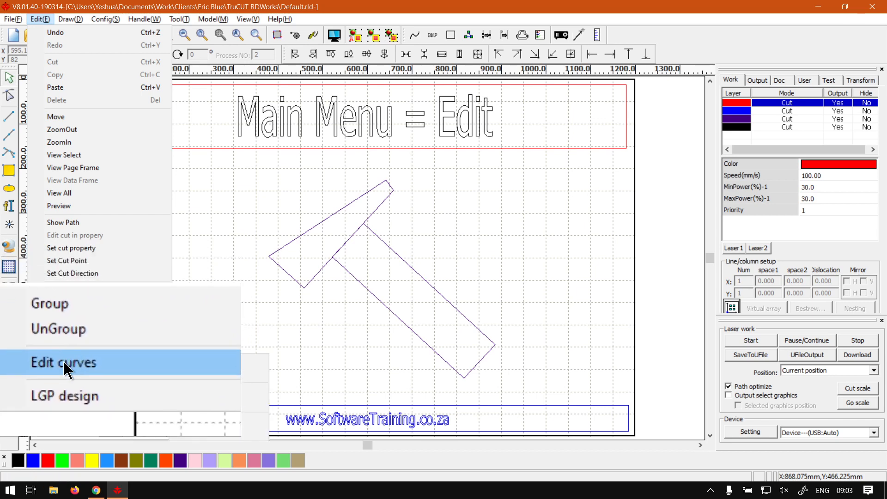
pyautogui.moveTo(91, 368)
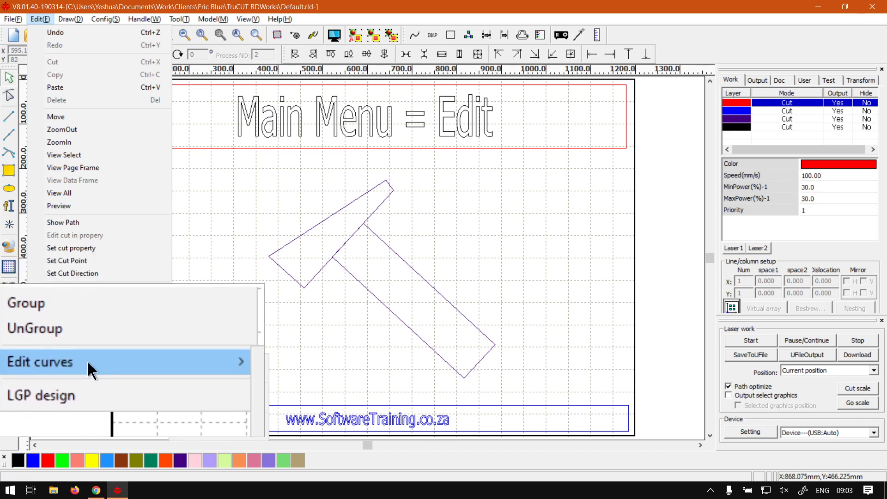
pyautogui.moveTo(40, 361)
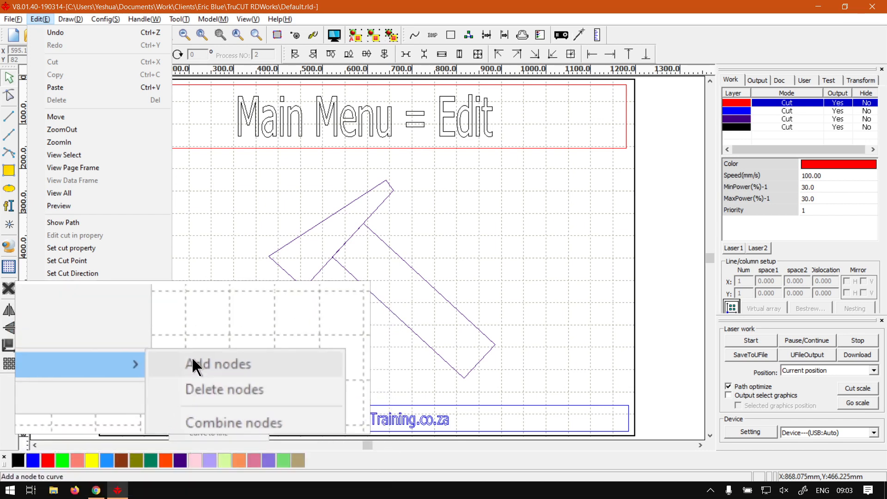
pyautogui.moveTo(62, 381)
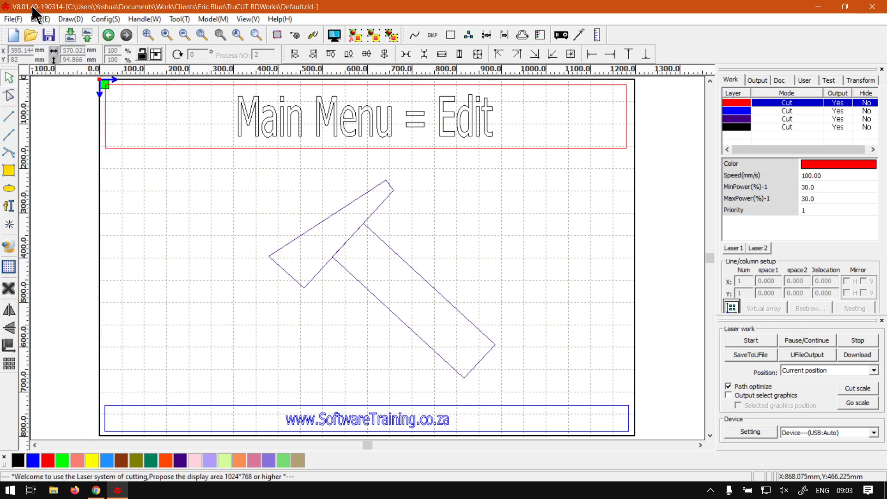
pyautogui.moveTo(202, 349)
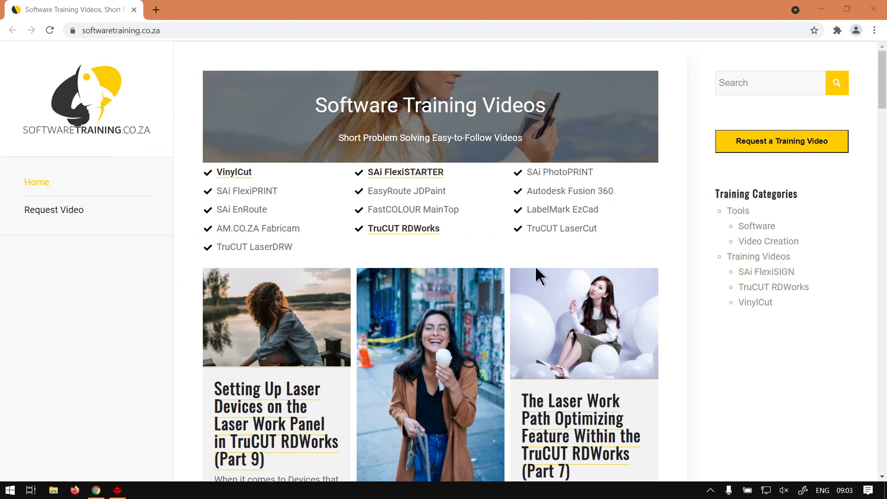
pyautogui.moveTo(473, 348)
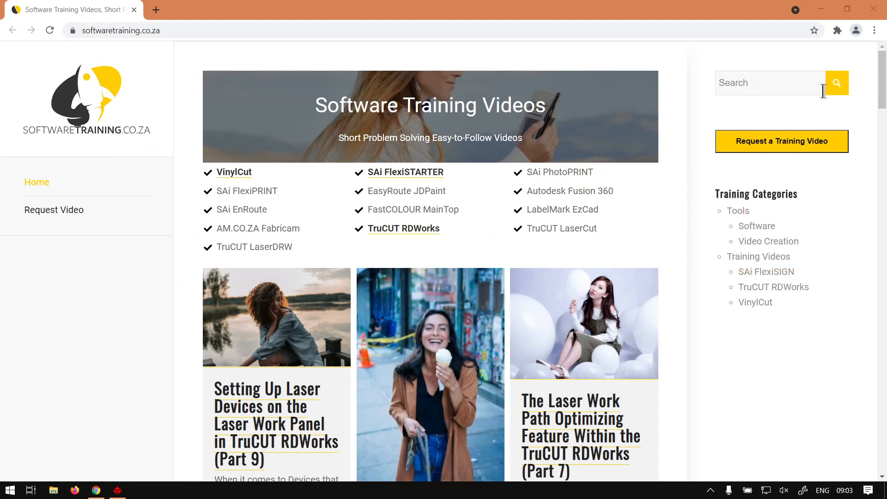
# Search the softwaretraining.co.za site for 'Ruler', then clear the search box.
pyautogui.write('Ruler')
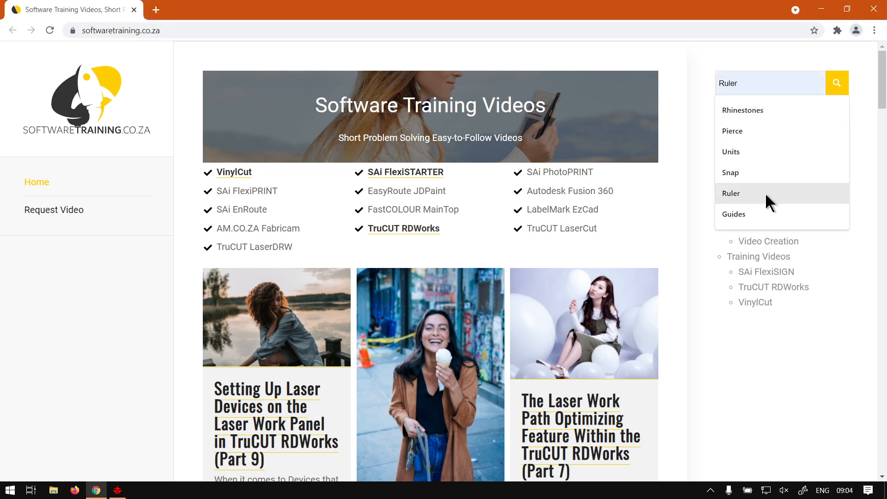
pyautogui.click(836, 83)
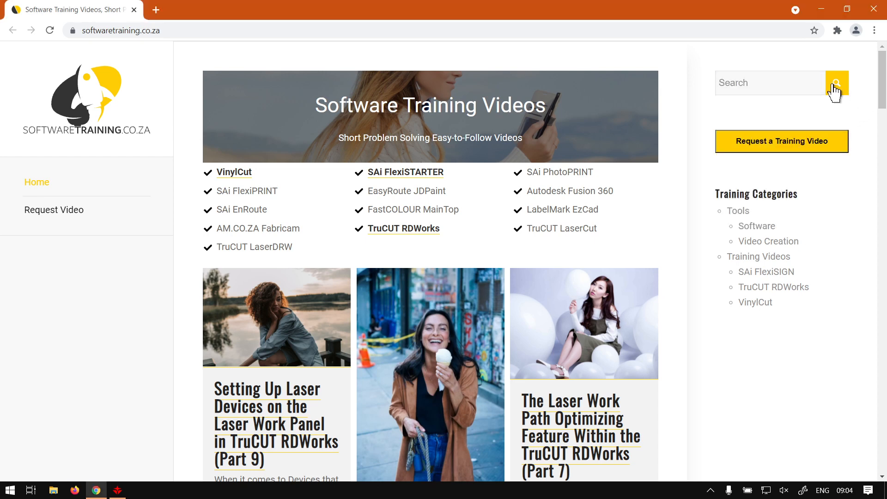
pyautogui.moveTo(706, 119)
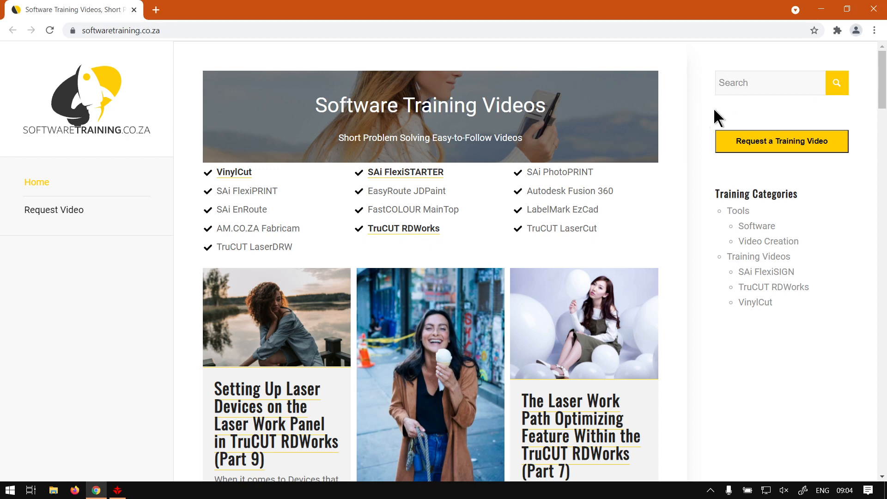
pyautogui.moveTo(834, 162)
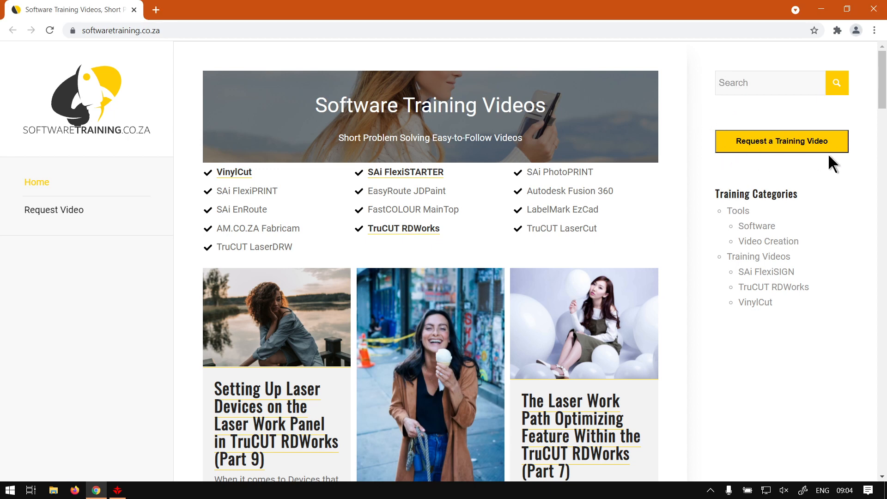
pyautogui.moveTo(813, 181)
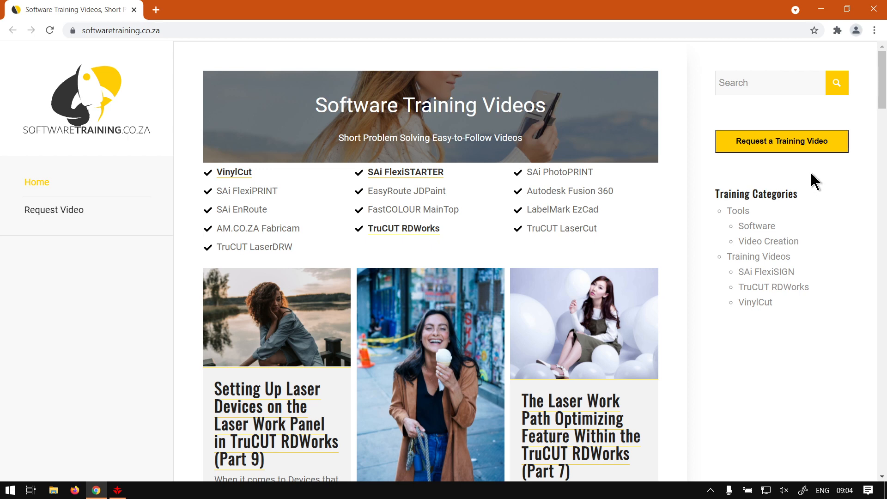